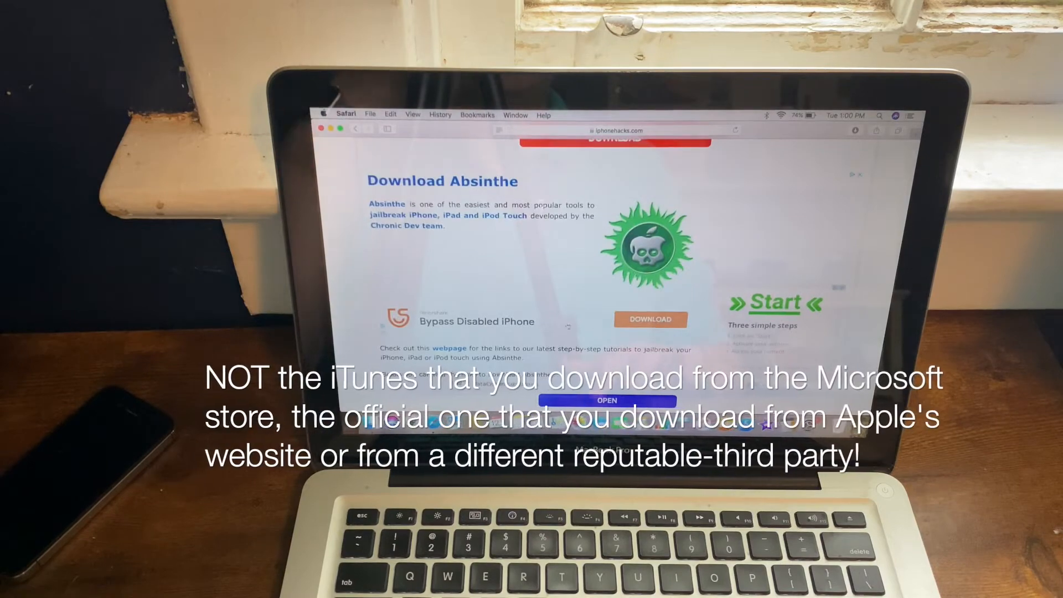
- Scroll the iphonehacks page down to the Mac Absinthe download link
scroll("down", 3)
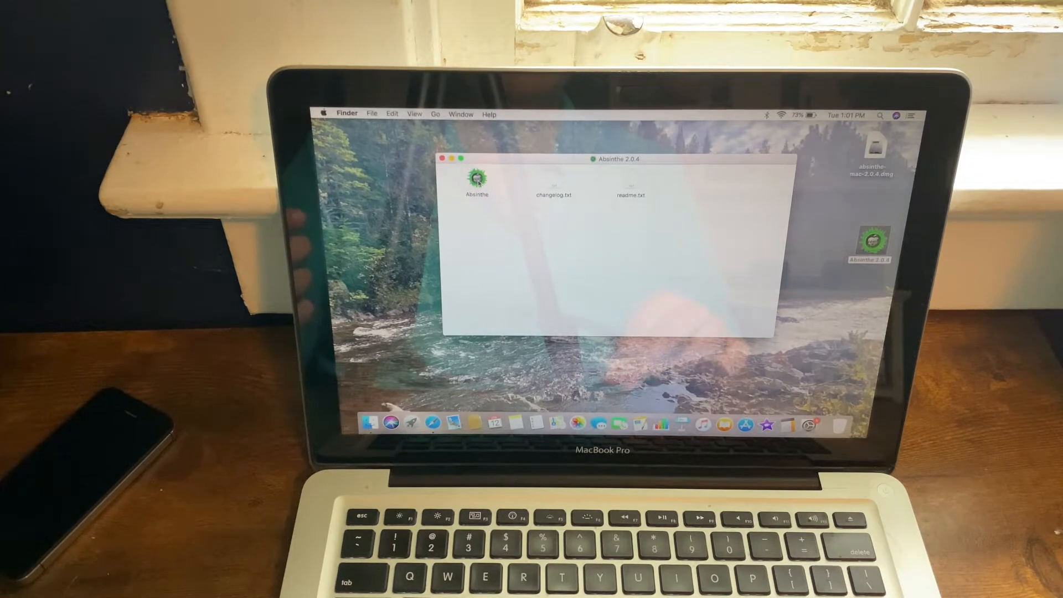
- Show the Absinthe app's package contents and open its Contents folder
right_click(475, 179)
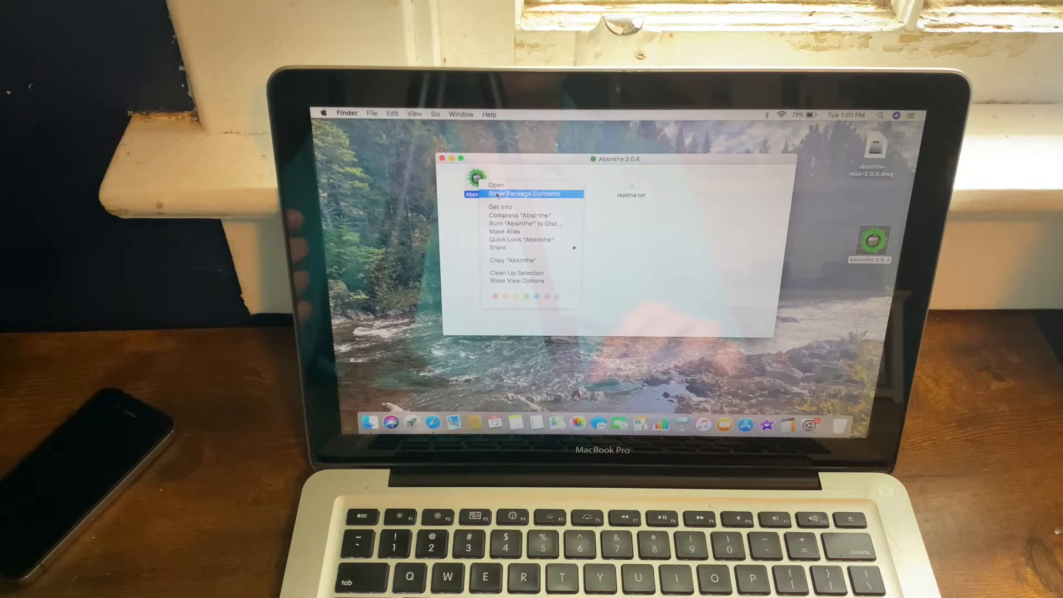
left_click(522, 194)
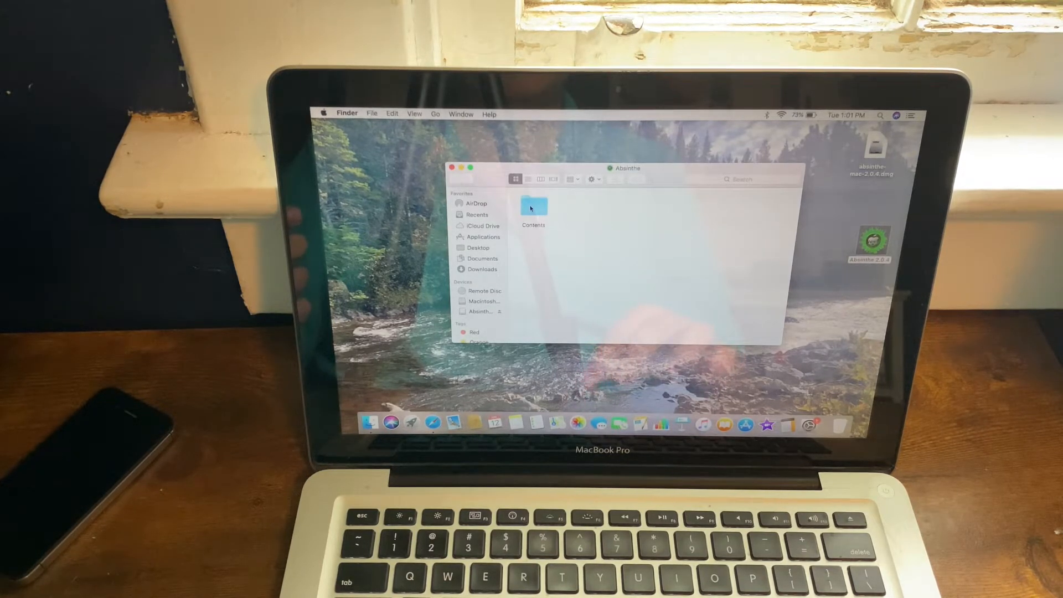
double_click(533, 205)
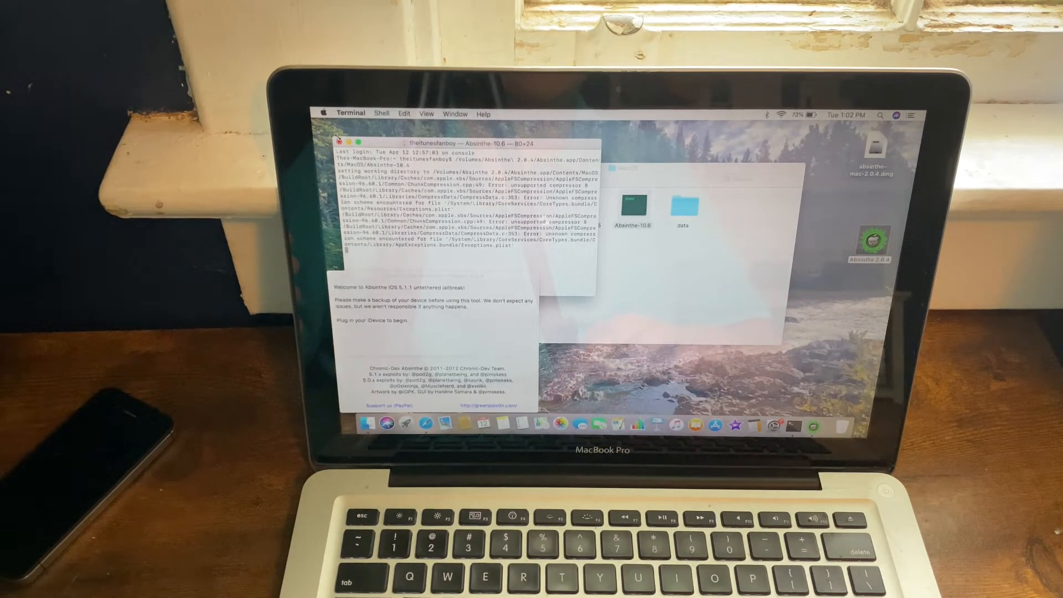
- Connect the iPhone so Terminal logs the device event
left_click(344, 141)
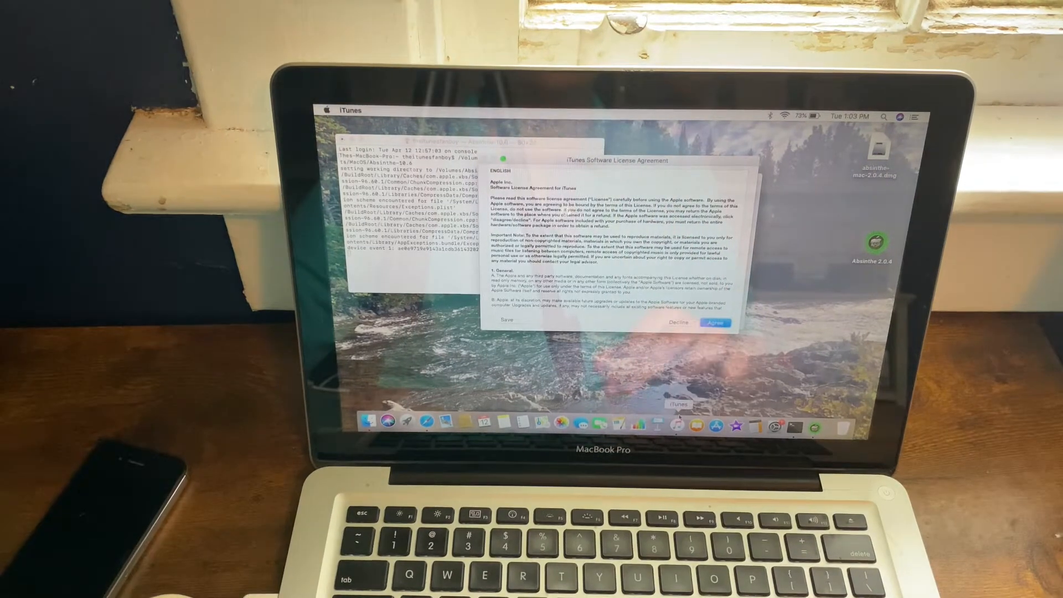
- Quit iTunes from its Dock icon menu so Absinthe detects the iPhone 4S
right_click(678, 425)
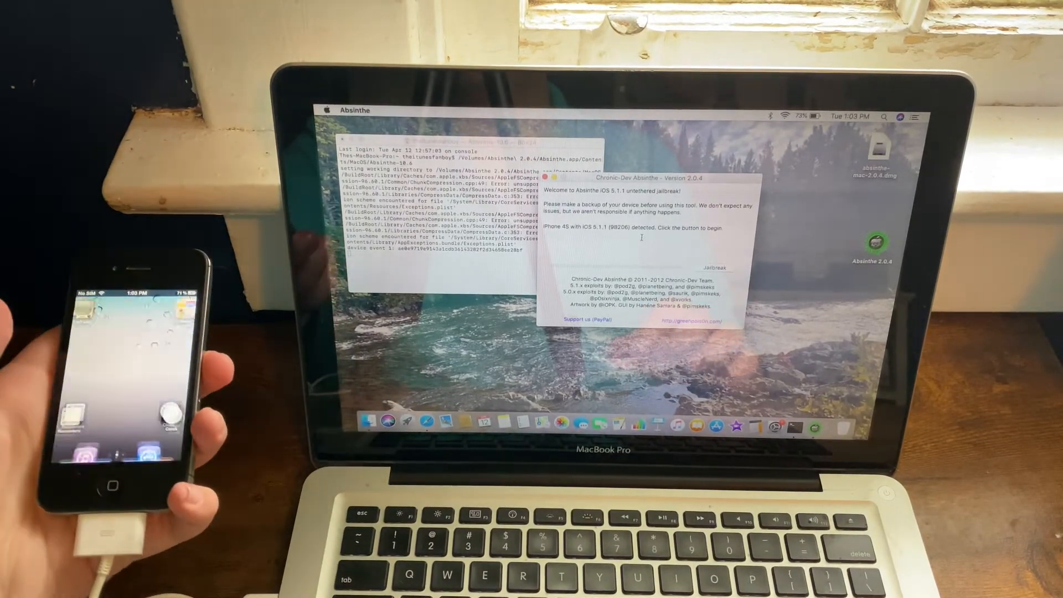
left_click(713, 267)
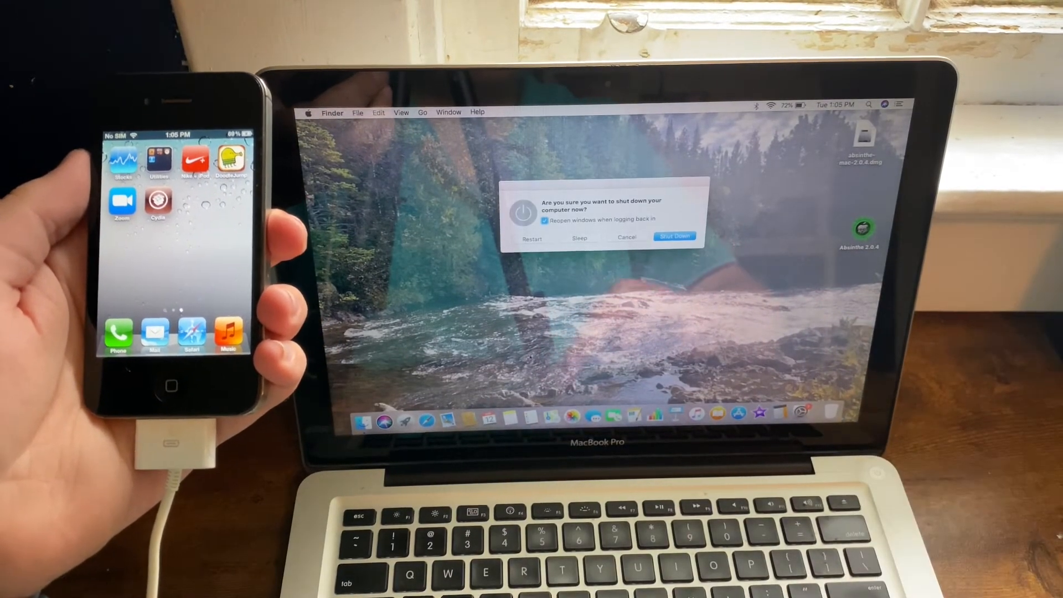
- Answer the 'shut down your computer now?' confirmation dialog
left_click(673, 236)
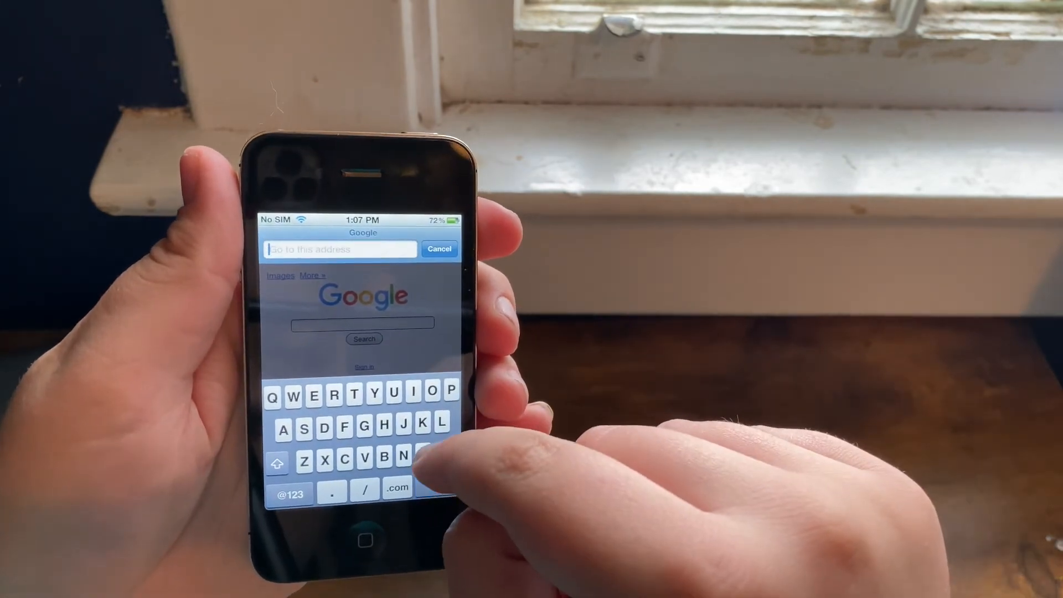
- Load cydia.invoxiplaygames.uk/certificates in iOS Safari
type("repo")
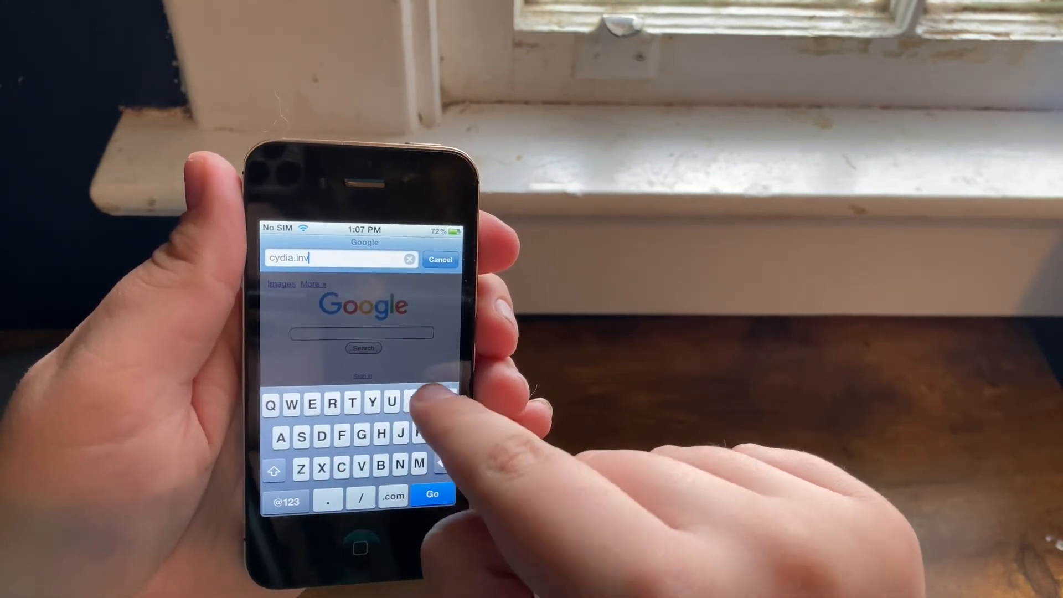
type("oxiplaygames.ul")
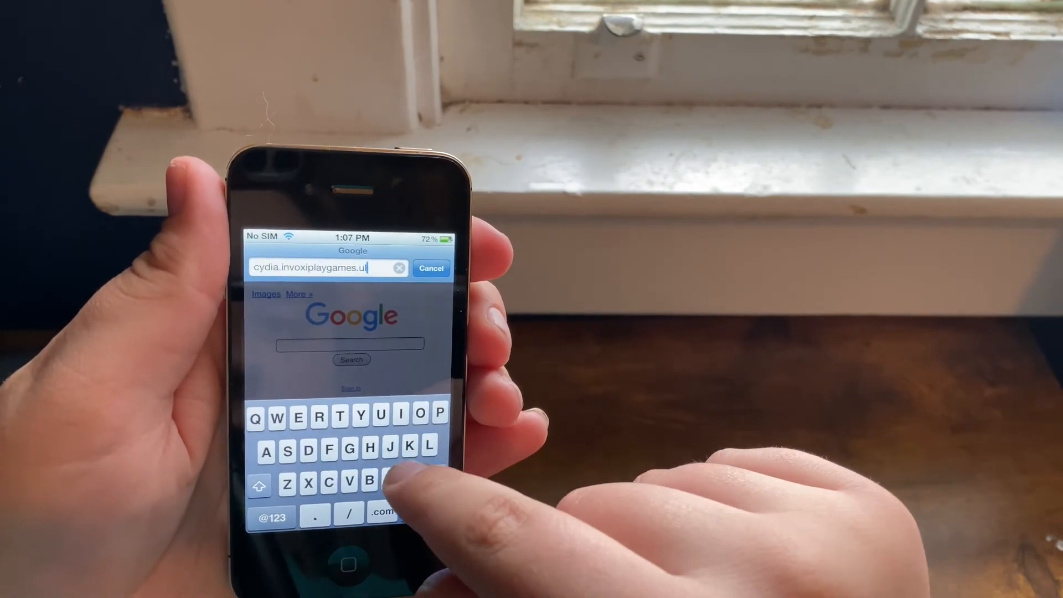
type("uk/certificate")
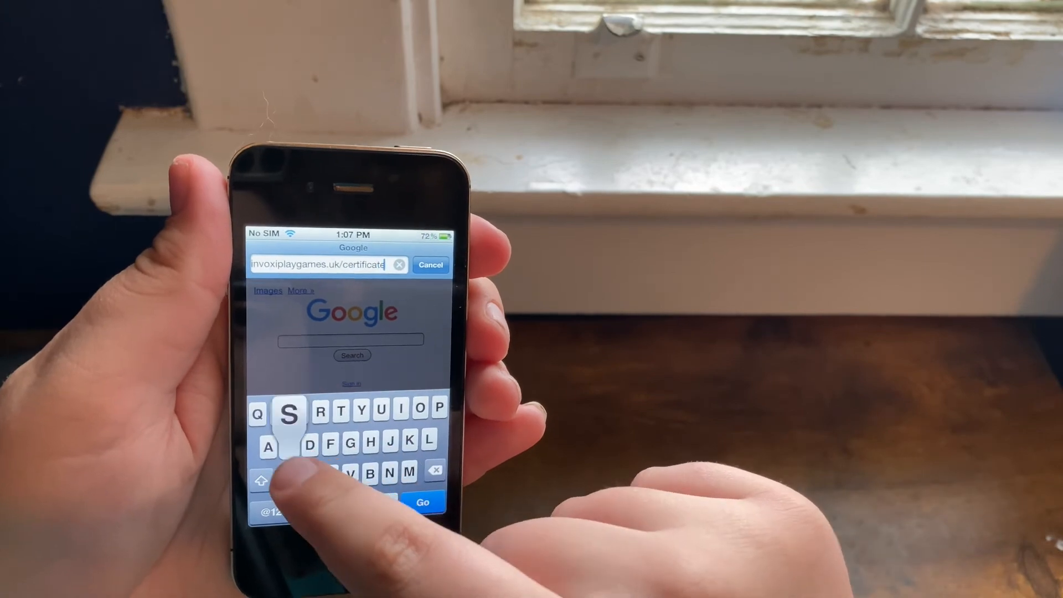
left_click(424, 502)
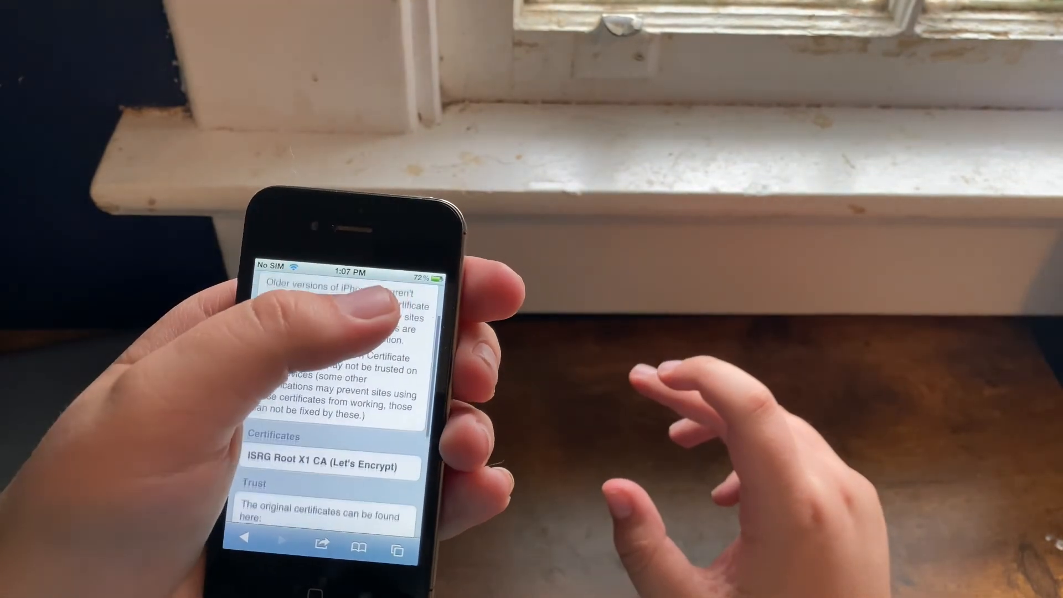
- Scroll down to the ISRG Root X1 CA (Let's Encrypt) certificate link
scroll("down", 3)
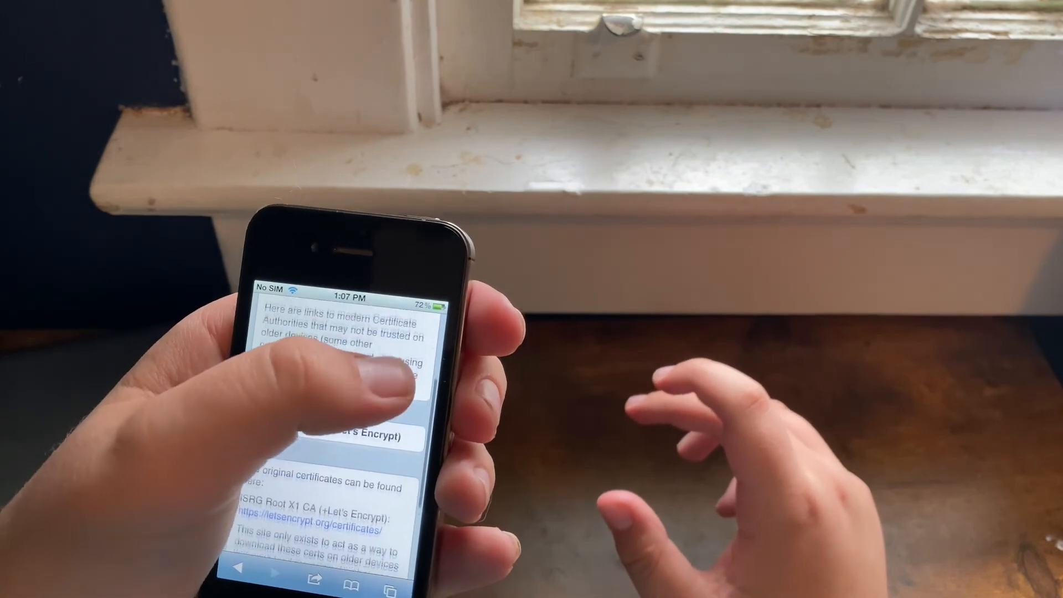
scroll("down", 3)
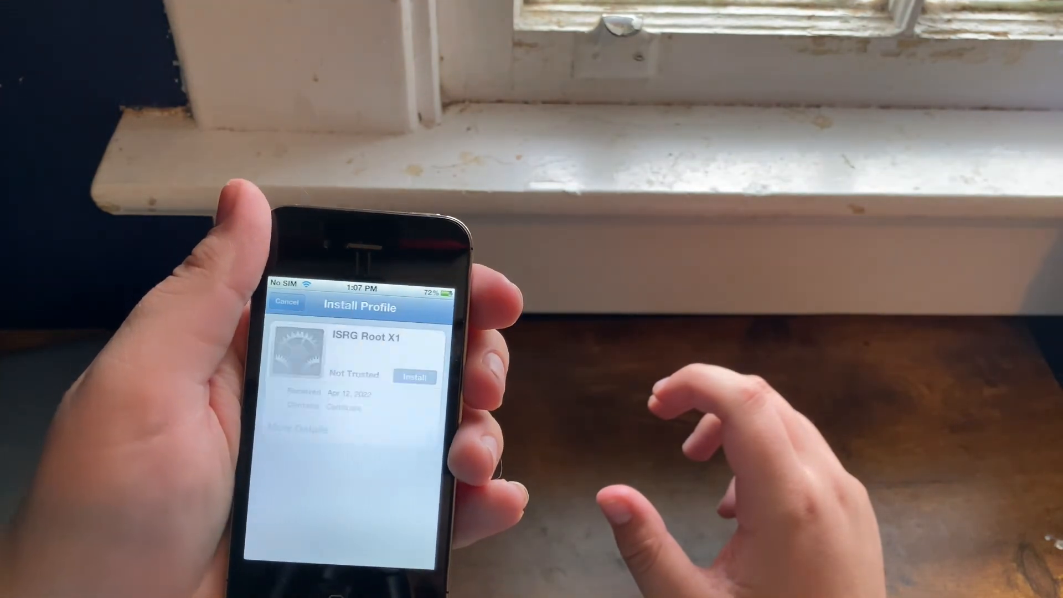
- Install the ISRG Root X1 profile, confirm the warning, and finish with Done
left_click(414, 377)
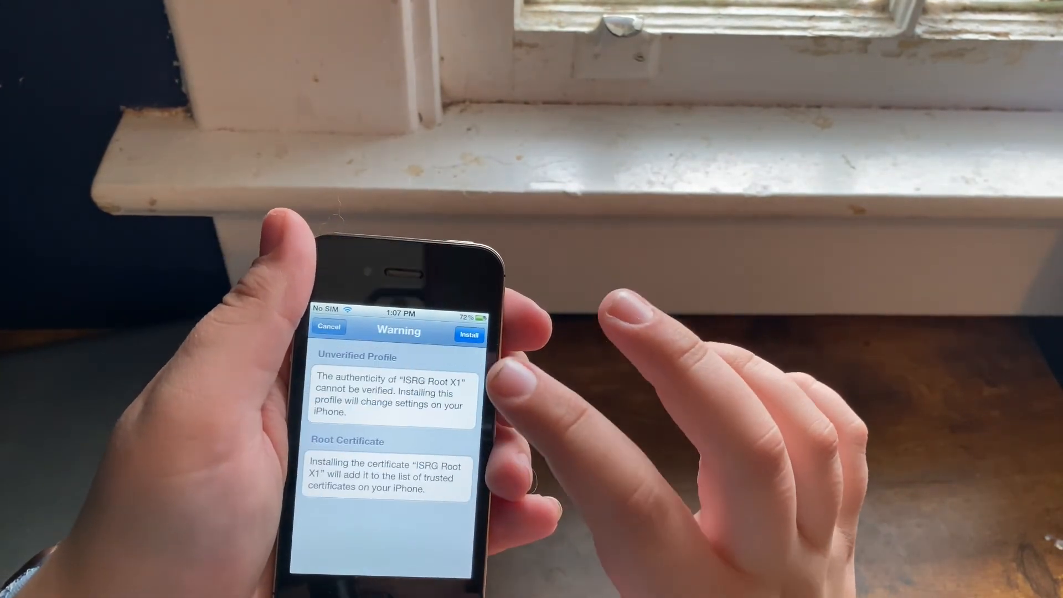
left_click(469, 336)
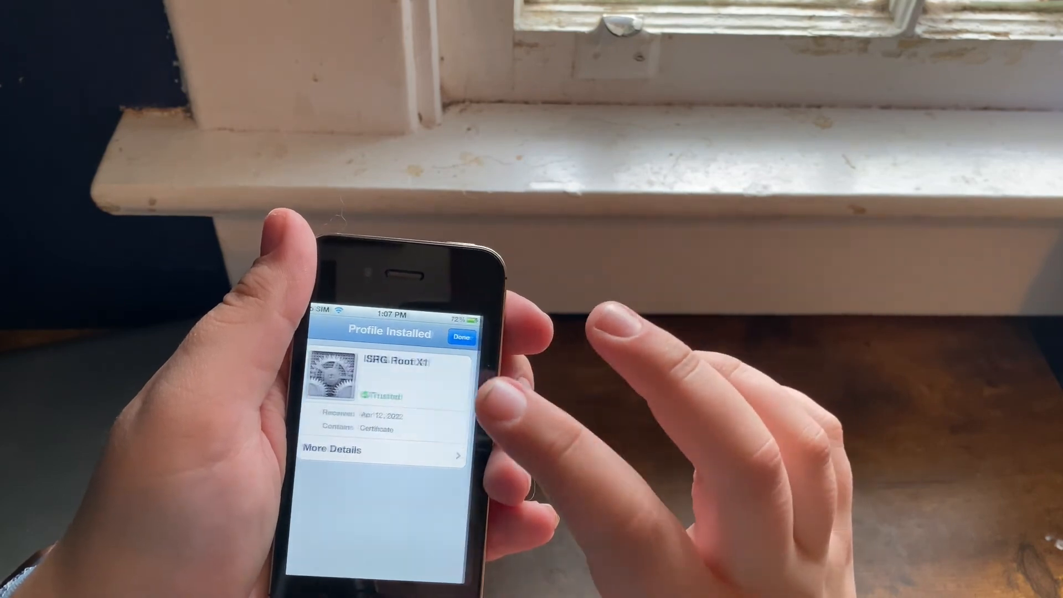
left_click(461, 337)
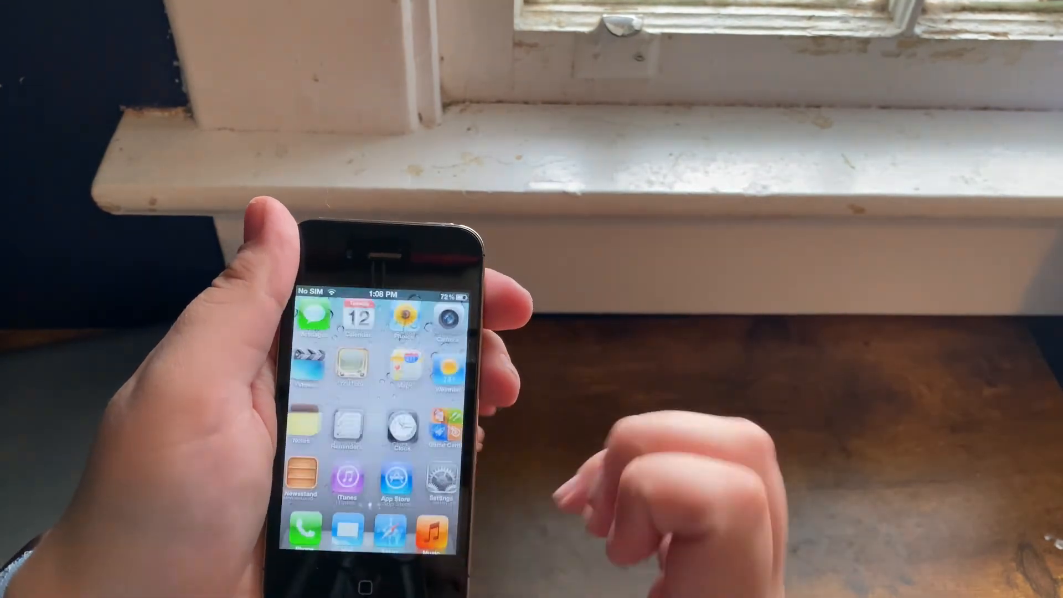